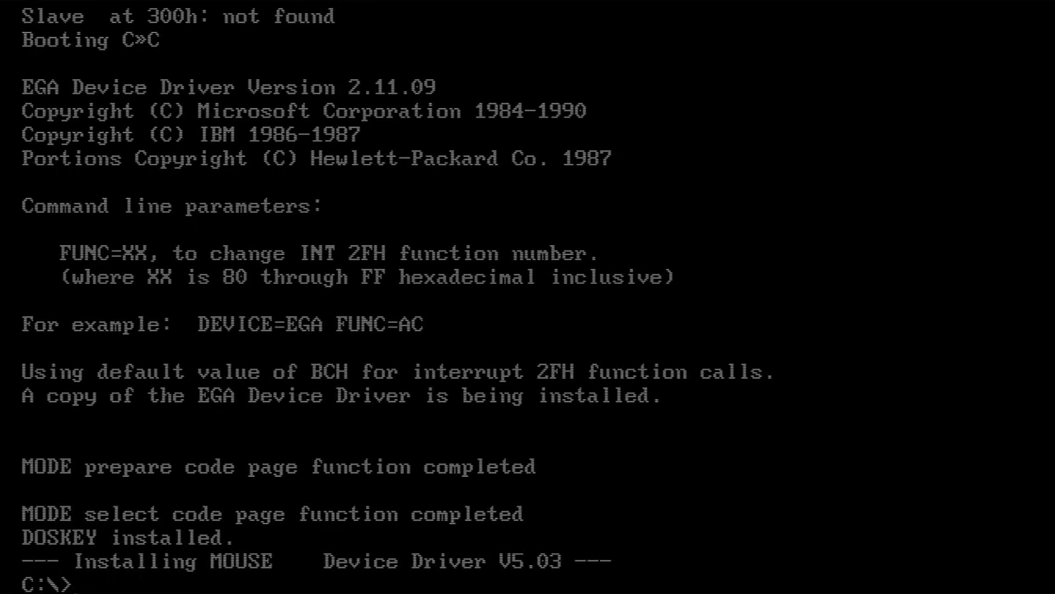
- List the C:\ root directory with DIR and scroll through the listing
{"action": "type", "text": "dir"}
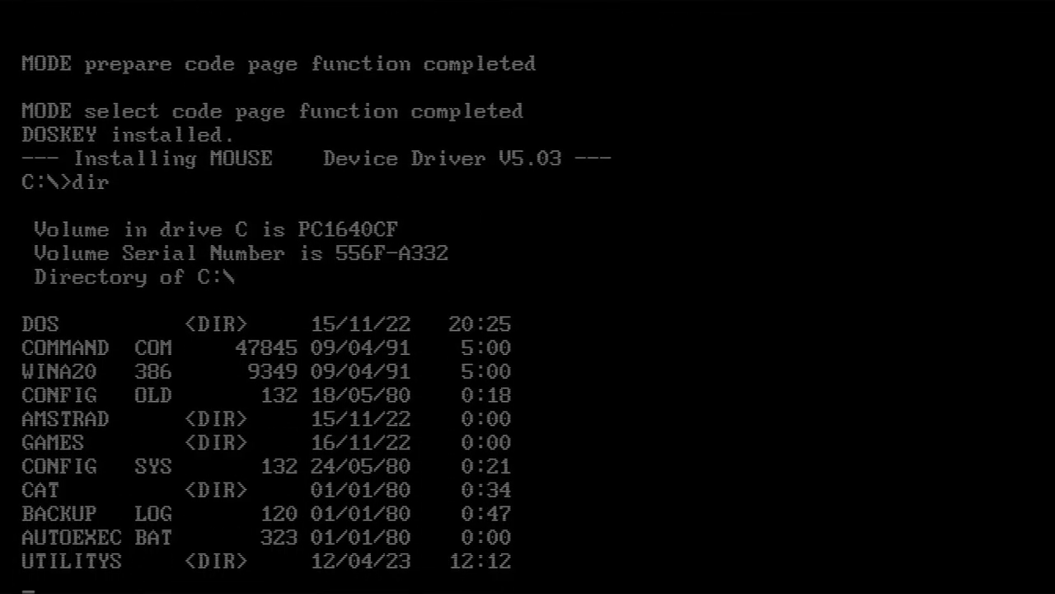
{"action": "scroll", "scroll_direction": "down", "scroll_amount": 3}
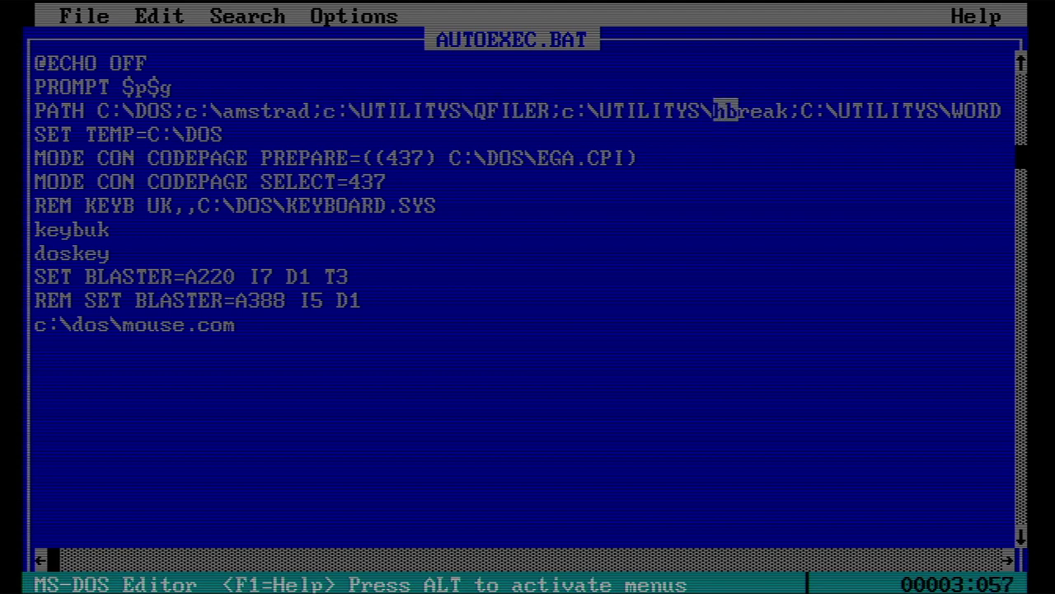
{"action": "double_click", "coordinate": [760, 111]}
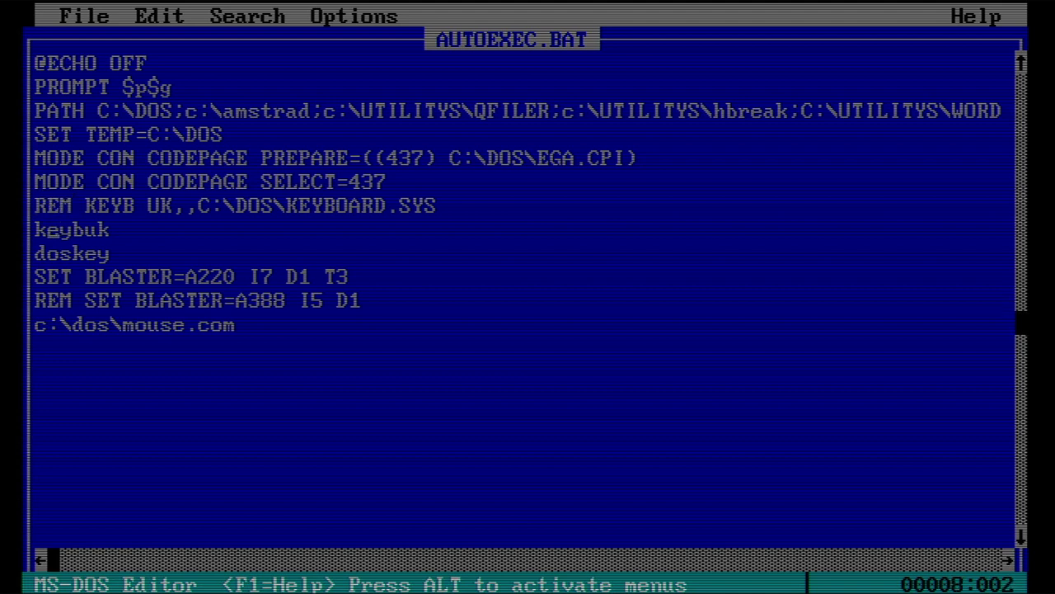
{"action": "double_click", "coordinate": [73, 229]}
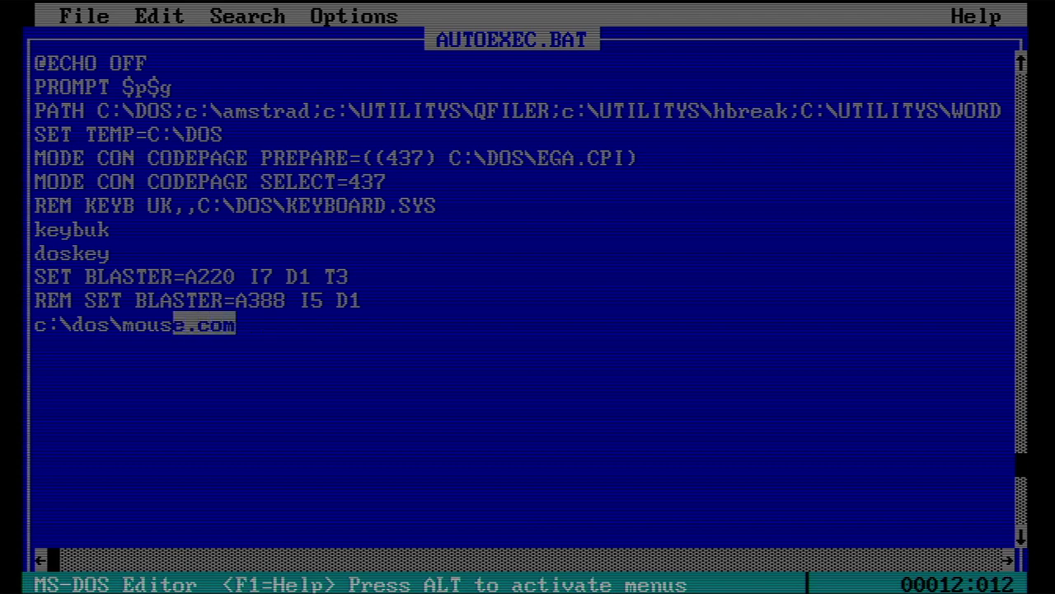
{"action": "key", "text": "Home"}
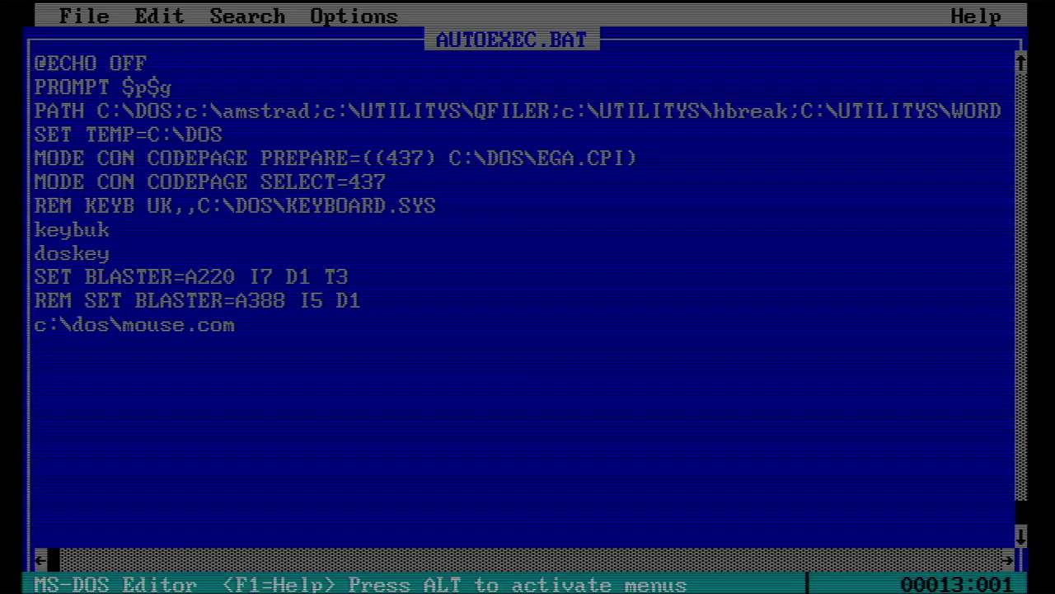
{"action": "type", "text": "hbreak"}
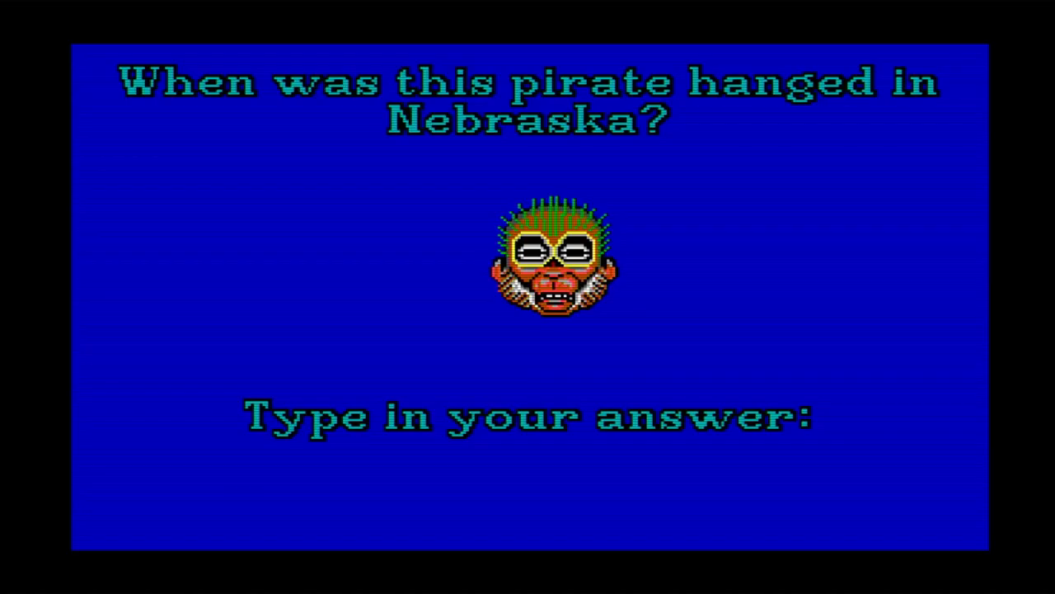
- Enter 17 to move on from Pirates! toward the Monkey Island campfire scene
{"action": "type", "text": "17"}
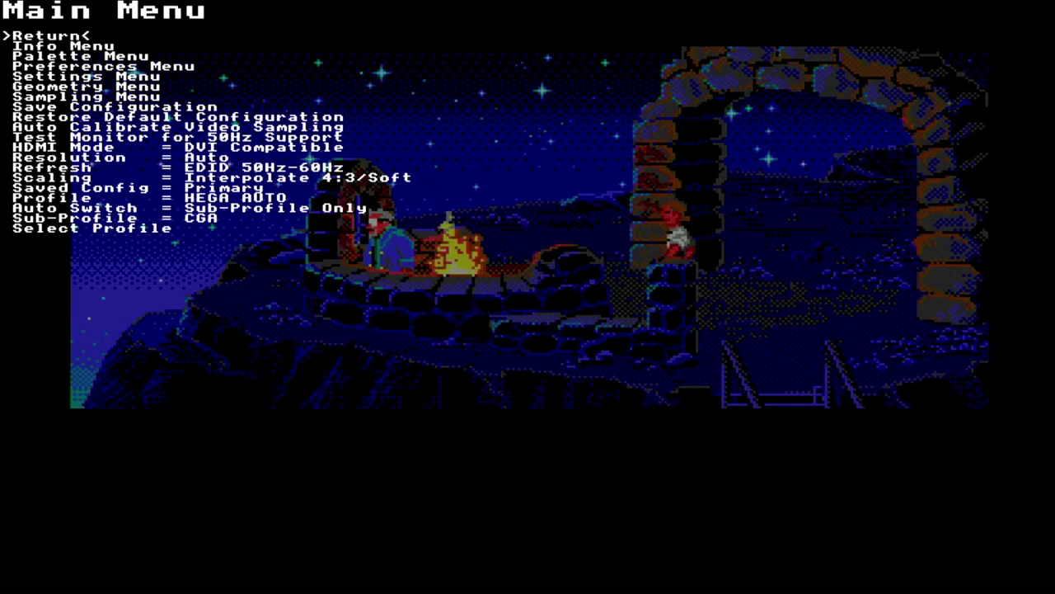
{"action": "key", "text": "down"}
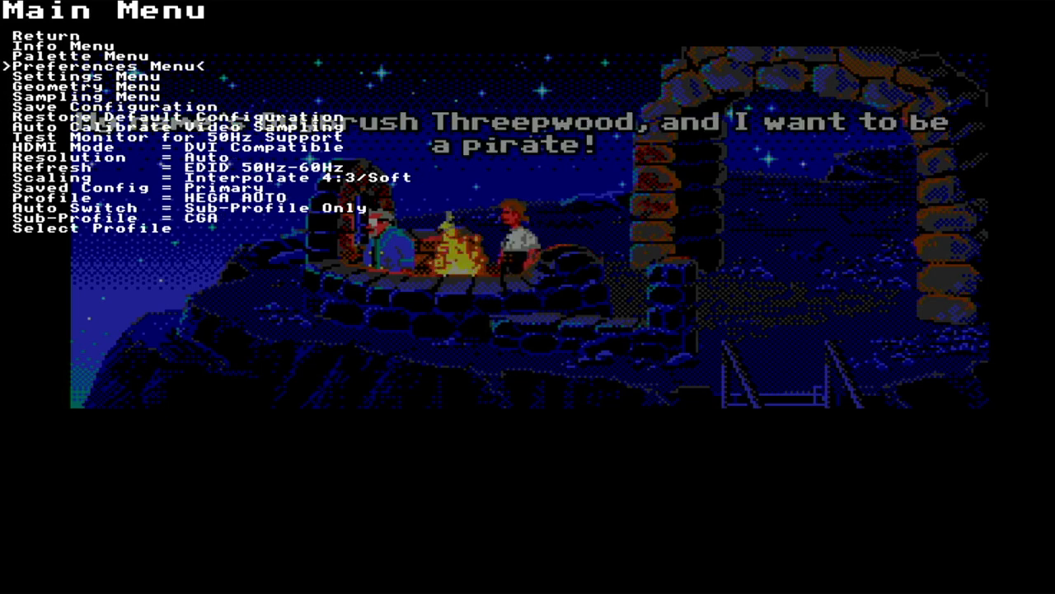
{"action": "left_click", "coordinate": [99, 61]}
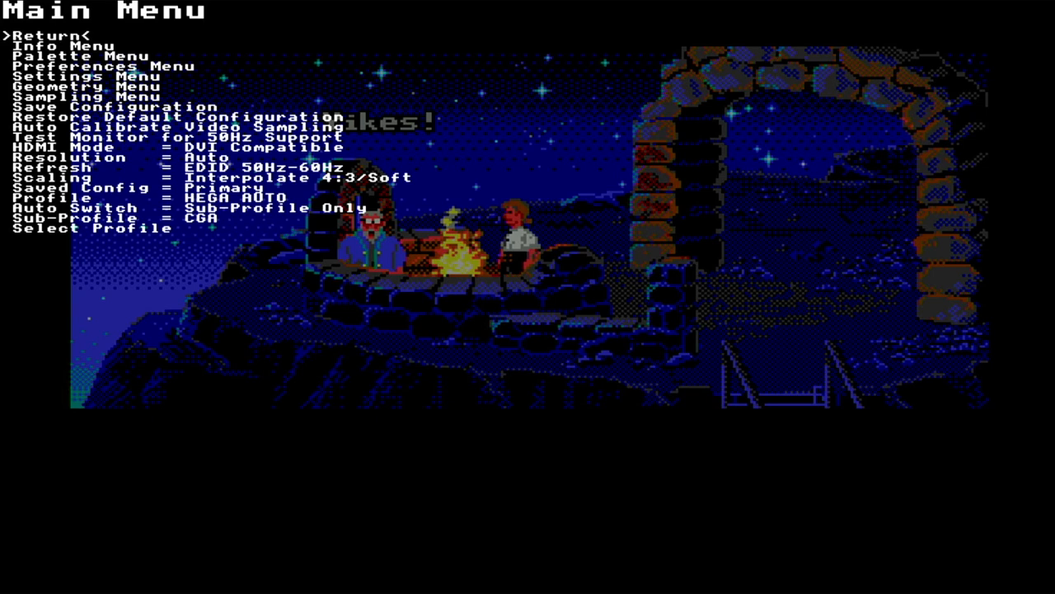
{"action": "left_click", "coordinate": [33, 33]}
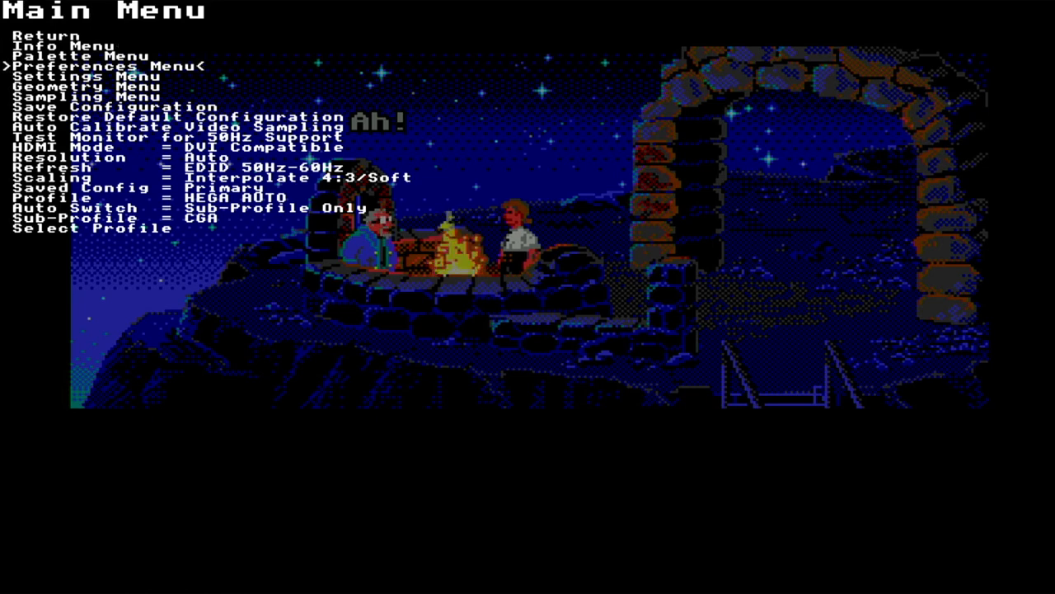
{"action": "left_click", "coordinate": [107, 65]}
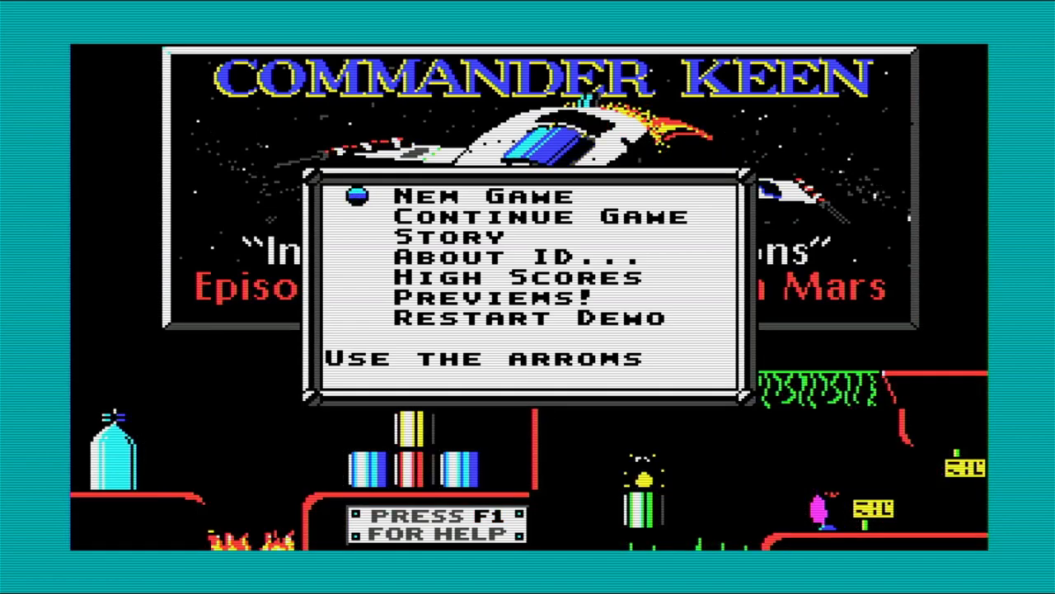
- Press Enter to bring up the Commander Keen main menu
{"action": "key", "text": "Enter"}
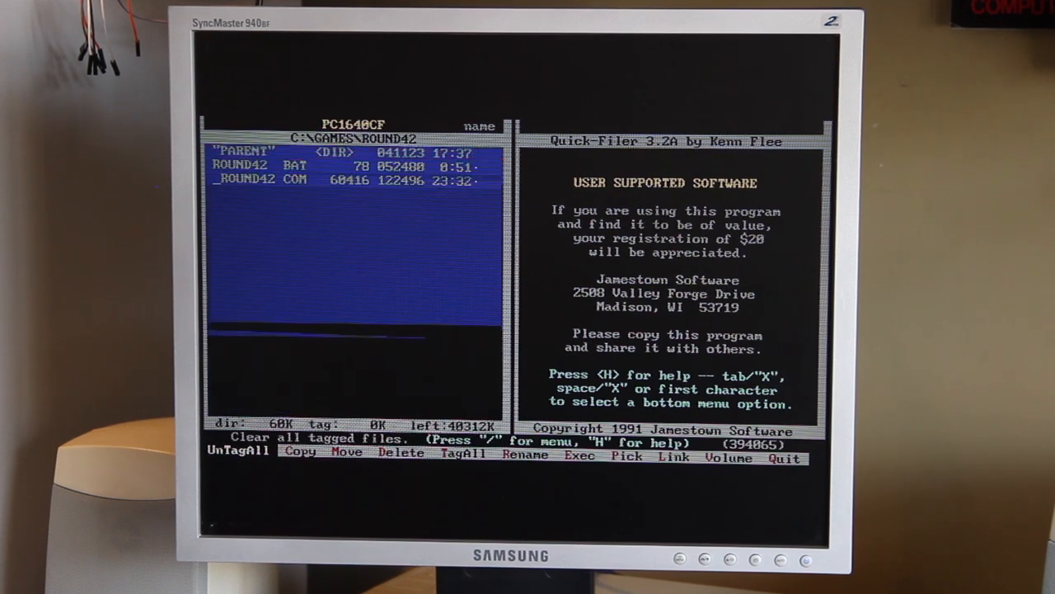
- Select ROUND42.BAT in the C:\GAMES\ROUND42 listing
{"action": "key", "text": "Down"}
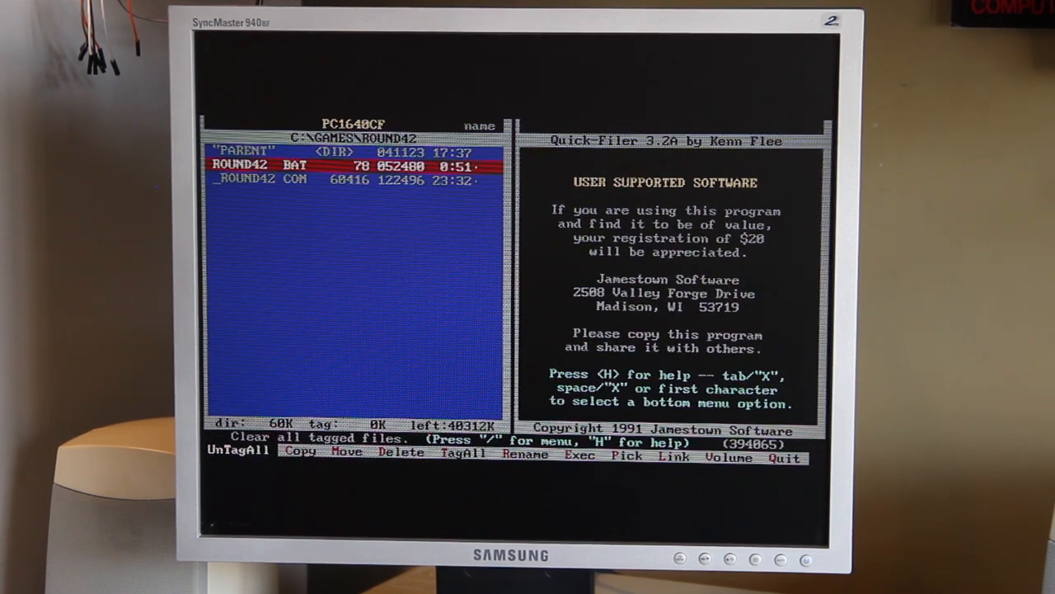